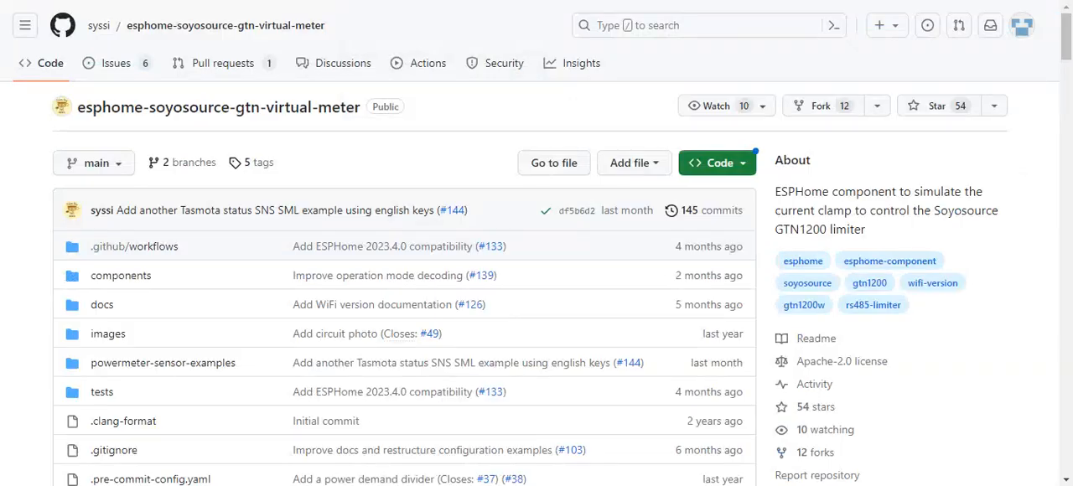
pyautogui.moveTo(151, 107)
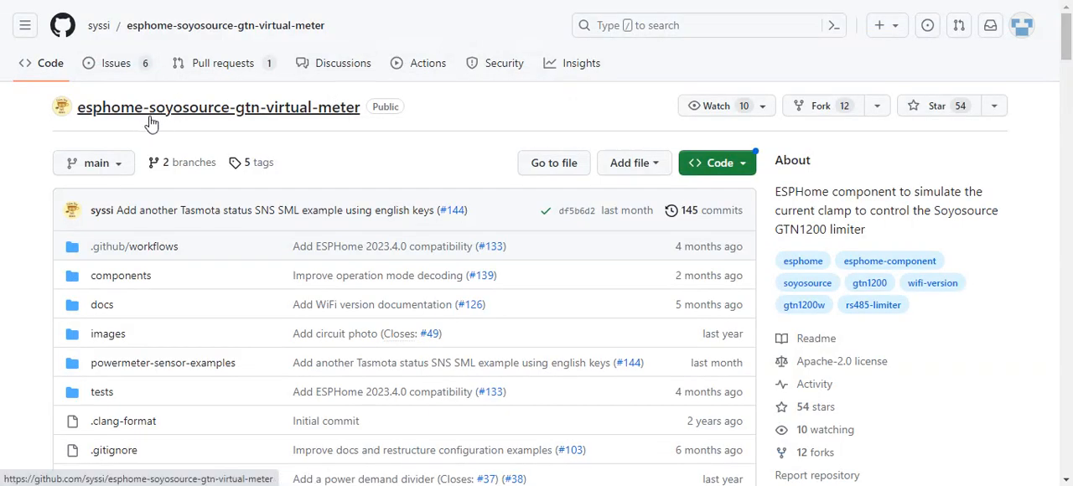
pyautogui.moveTo(309, 131)
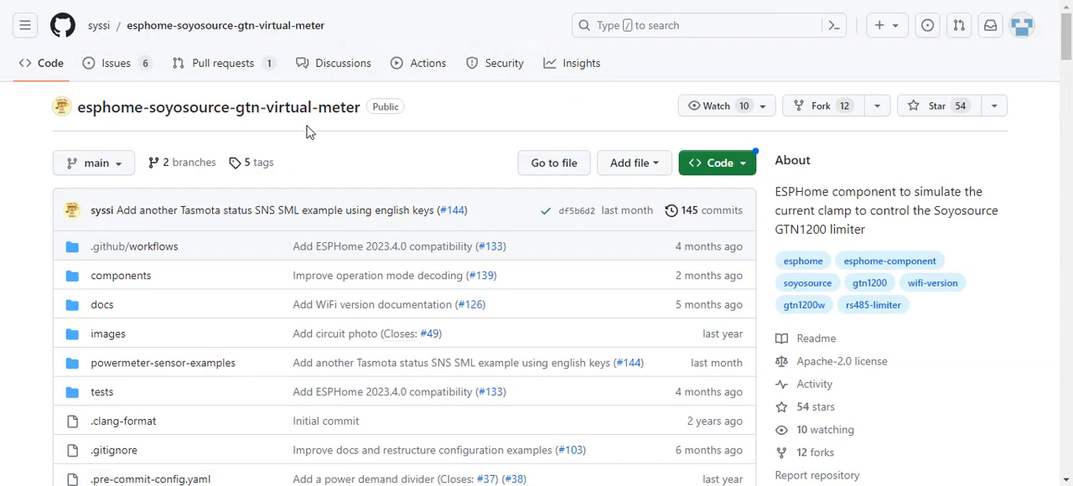
pyautogui.moveTo(294, 107)
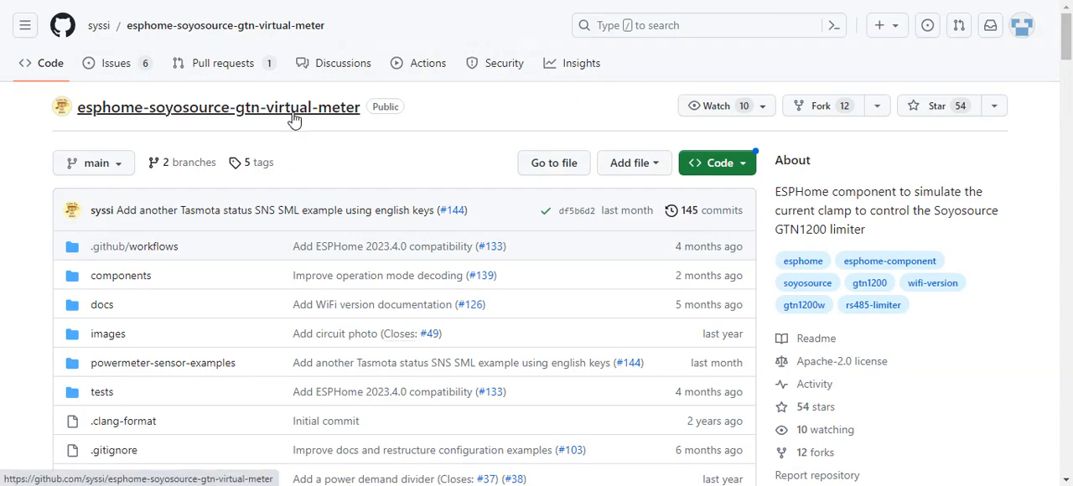
pyautogui.moveTo(195, 115)
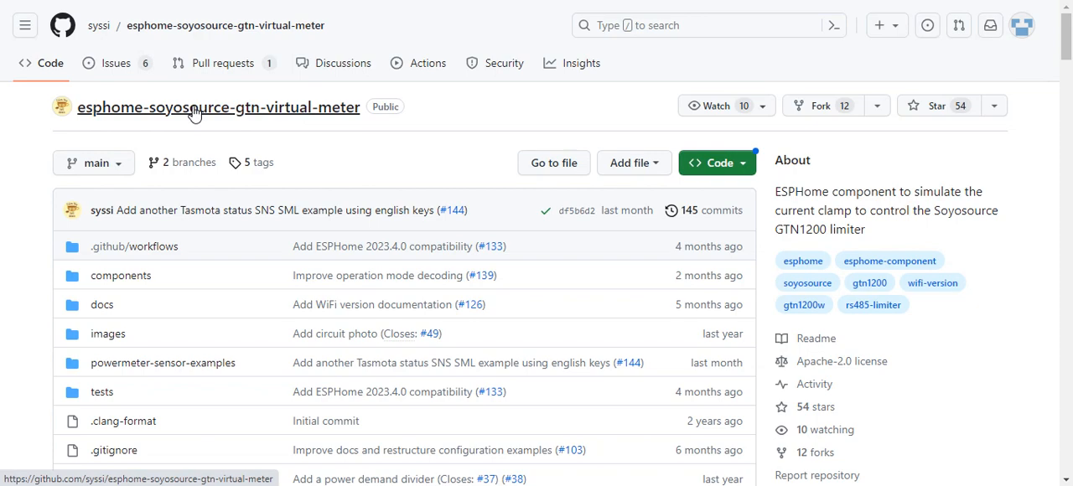
pyautogui.moveTo(464, 108)
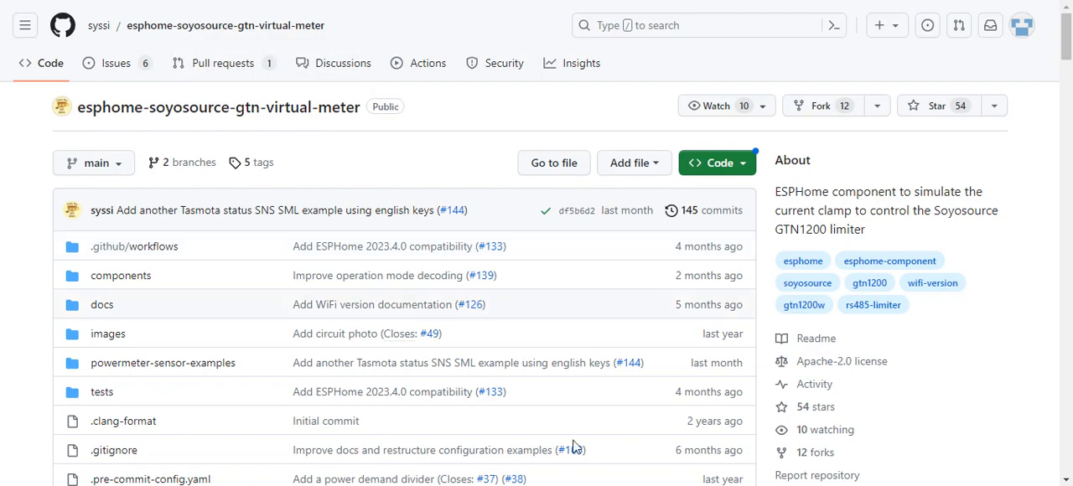
# Scroll the Overview dashboard to the Battery Inverter card showing manual mode enabled.
pyautogui.scroll(-3)
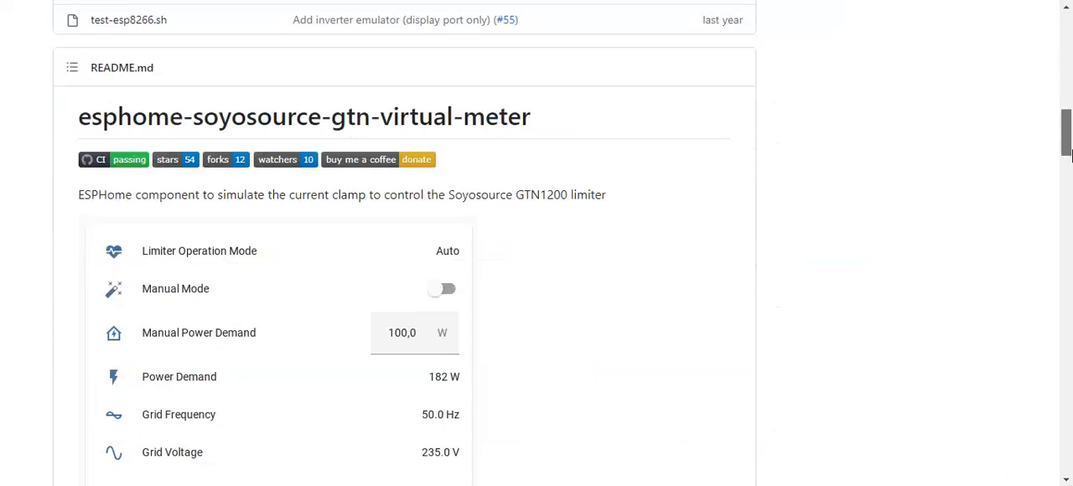
pyautogui.scroll(-3)
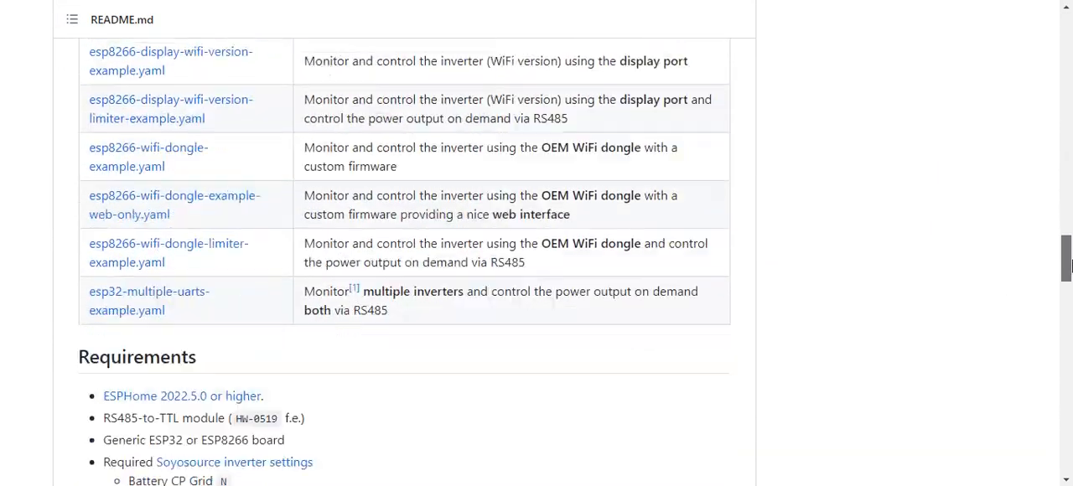
pyautogui.scroll(-3)
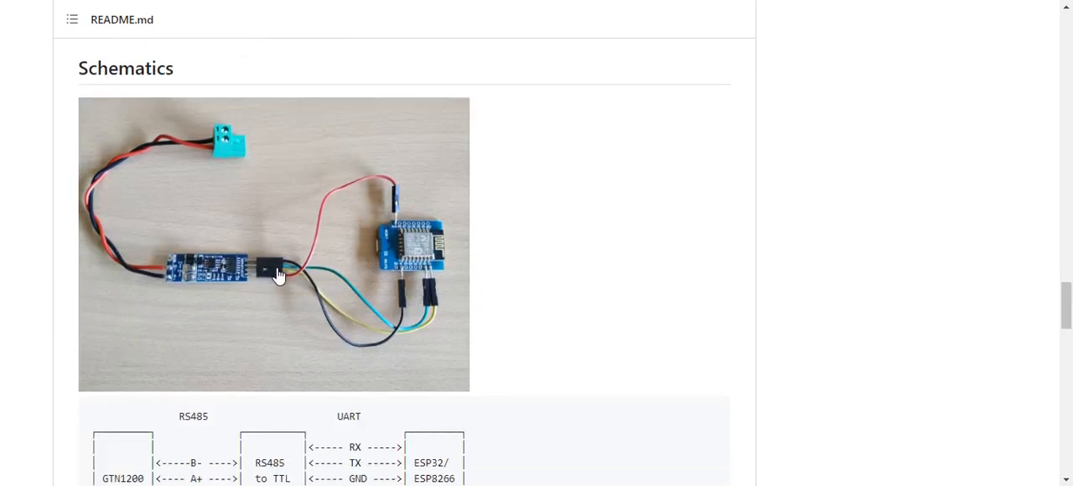
pyautogui.moveTo(184, 112)
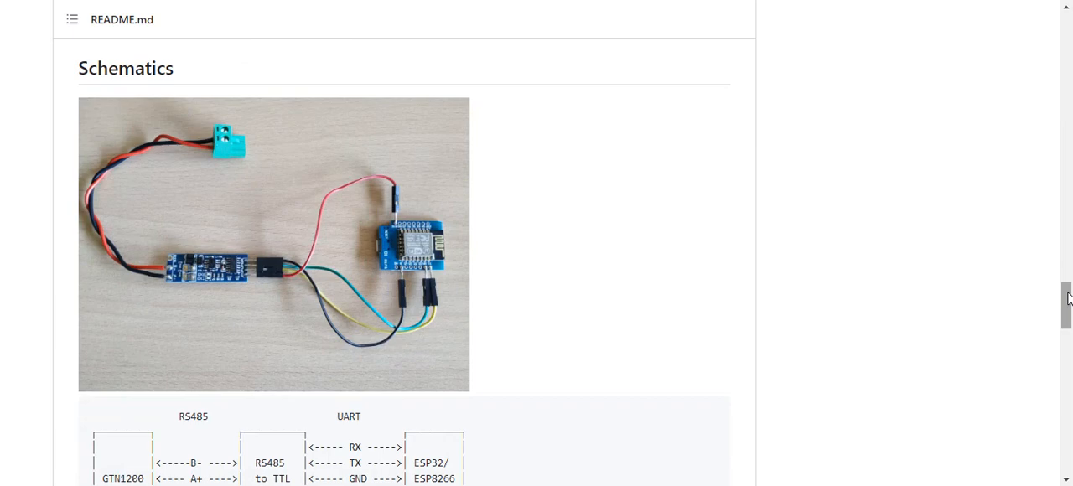
pyautogui.scroll(-3)
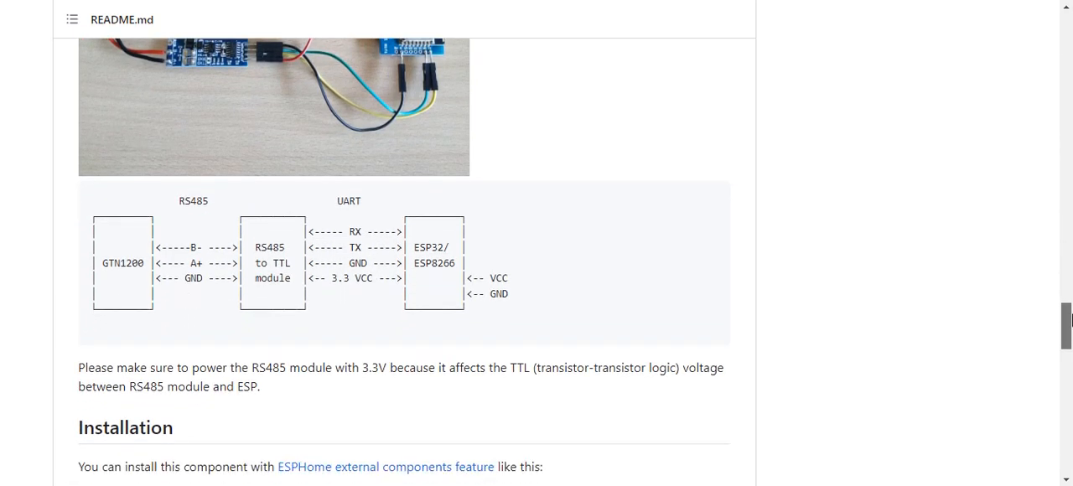
pyautogui.scroll(-3)
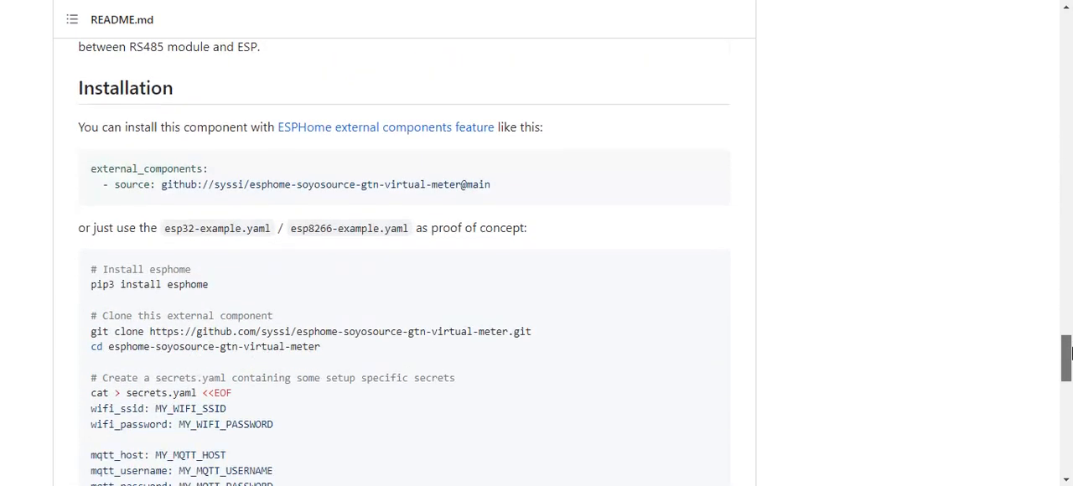
pyautogui.scroll(-3)
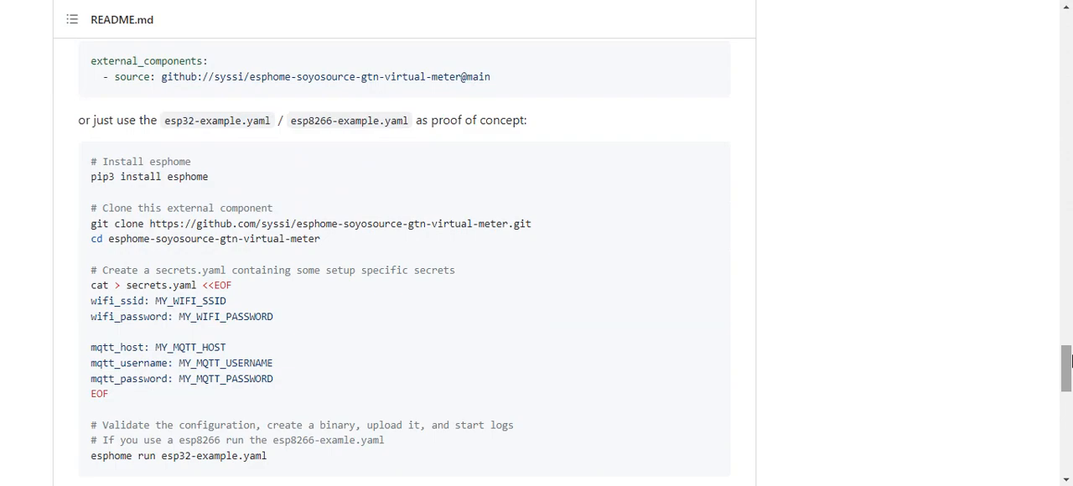
pyautogui.scroll(-3)
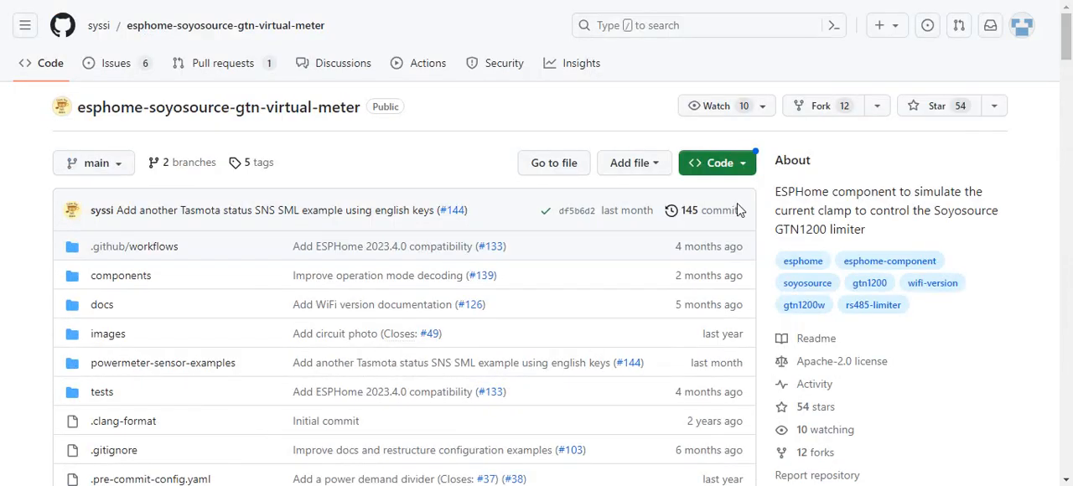
pyautogui.moveTo(712, 211)
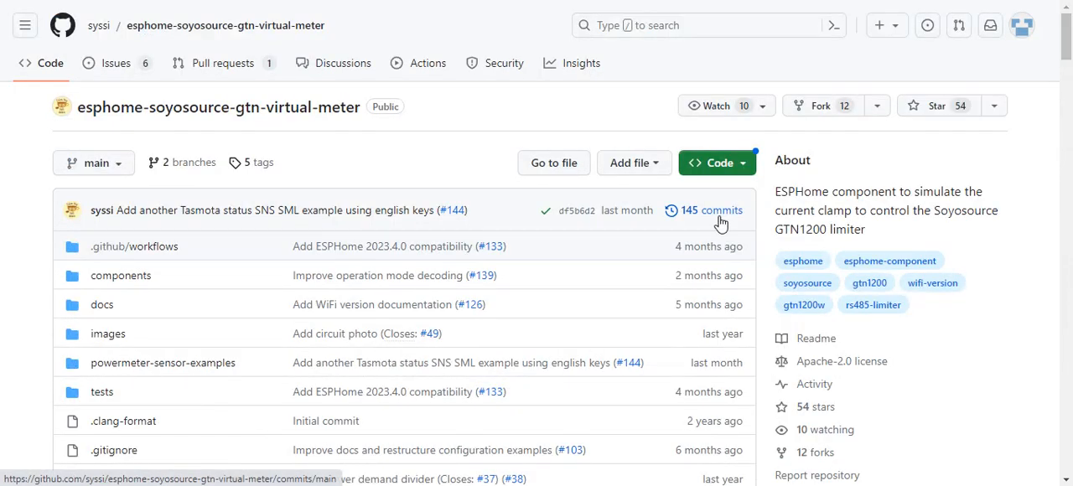
pyautogui.moveTo(1065, 138)
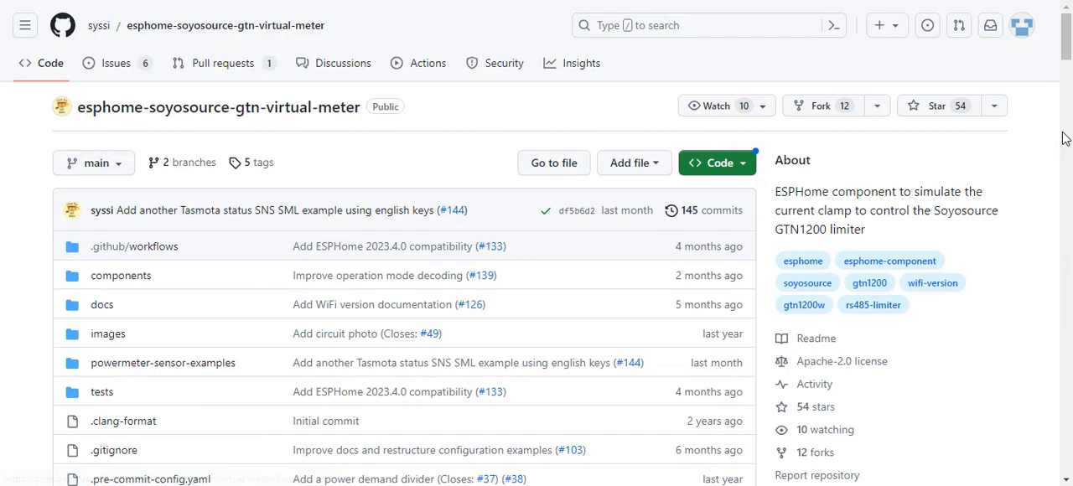
pyautogui.scroll(-3)
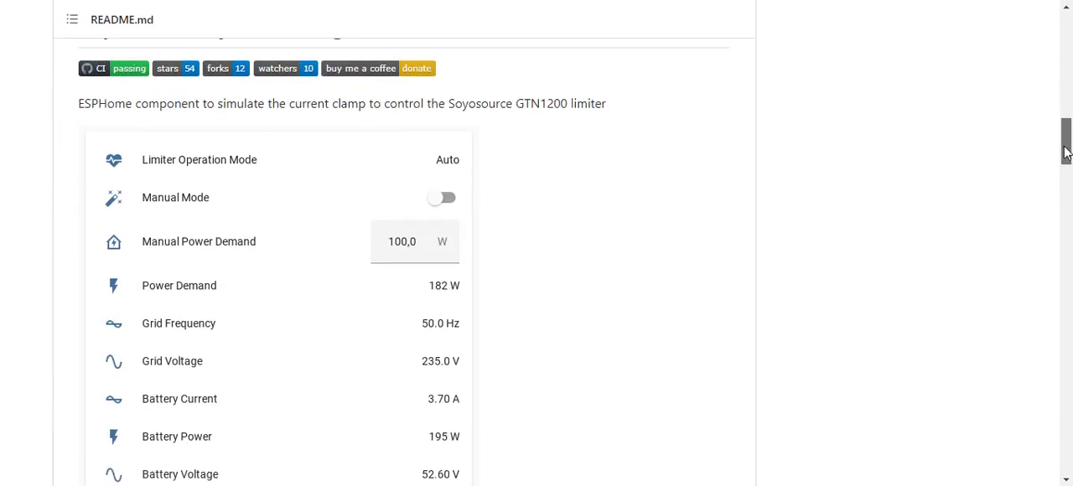
pyautogui.scroll(-3)
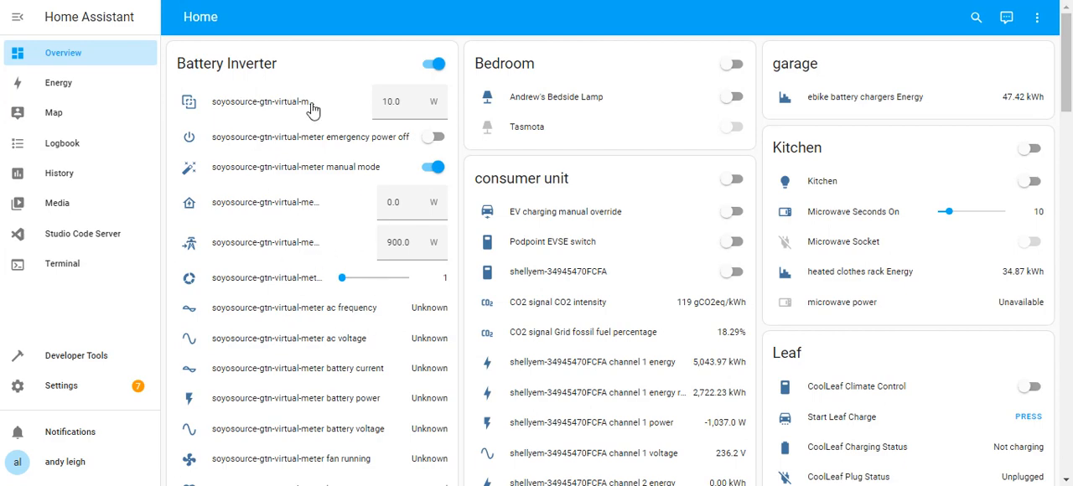
pyautogui.moveTo(272, 80)
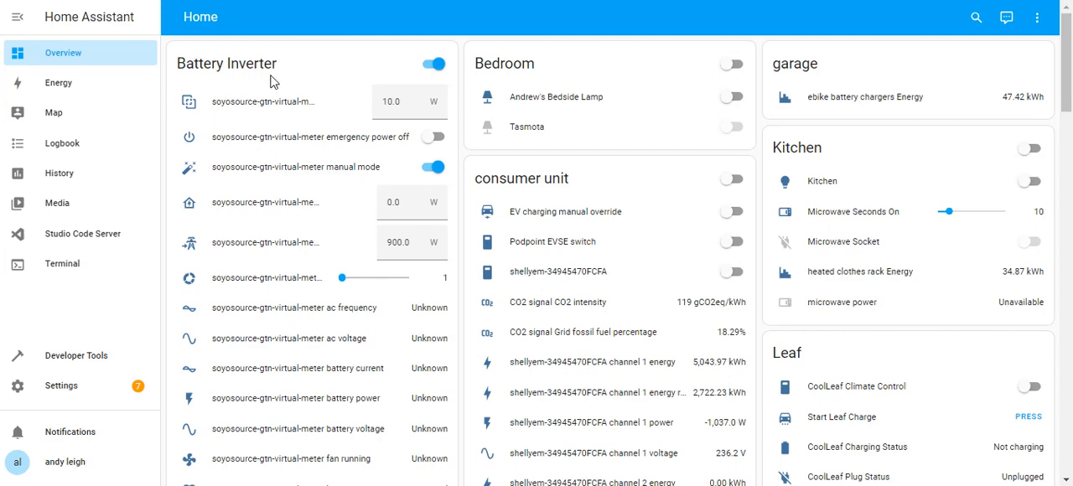
pyautogui.click(398, 242)
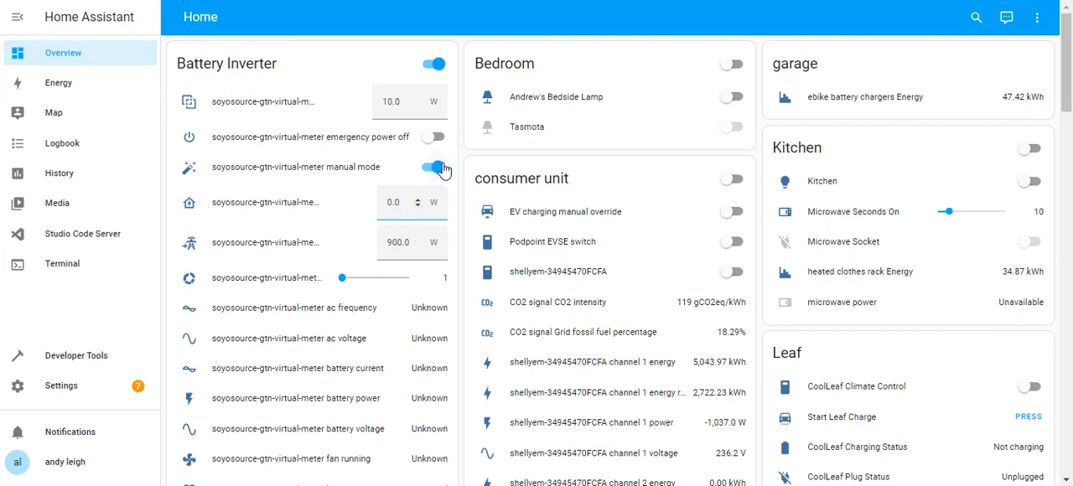
pyautogui.moveTo(419, 172)
pyautogui.write('640')
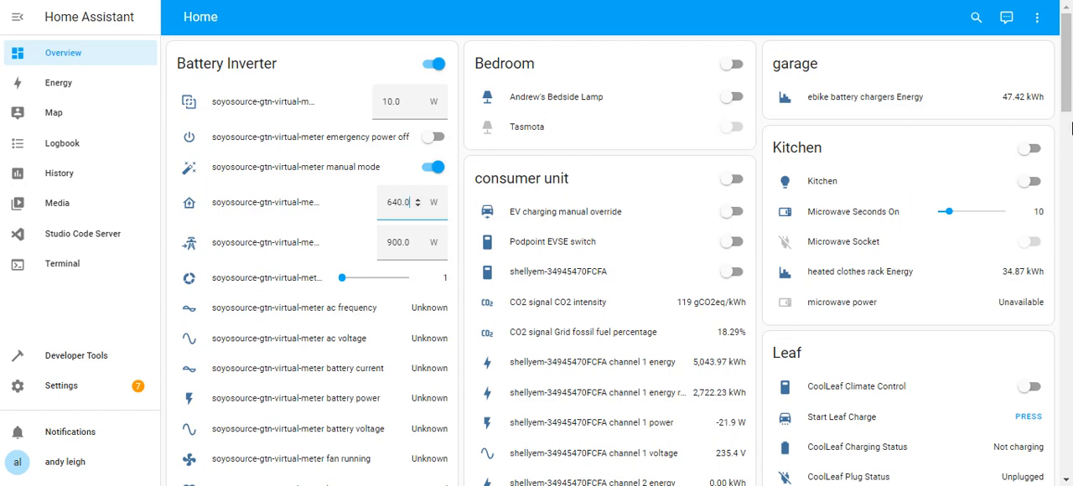
# Scroll the Battery Inverter card to confirm 640 W power demand in Manual mode.
pyautogui.scroll(-3)
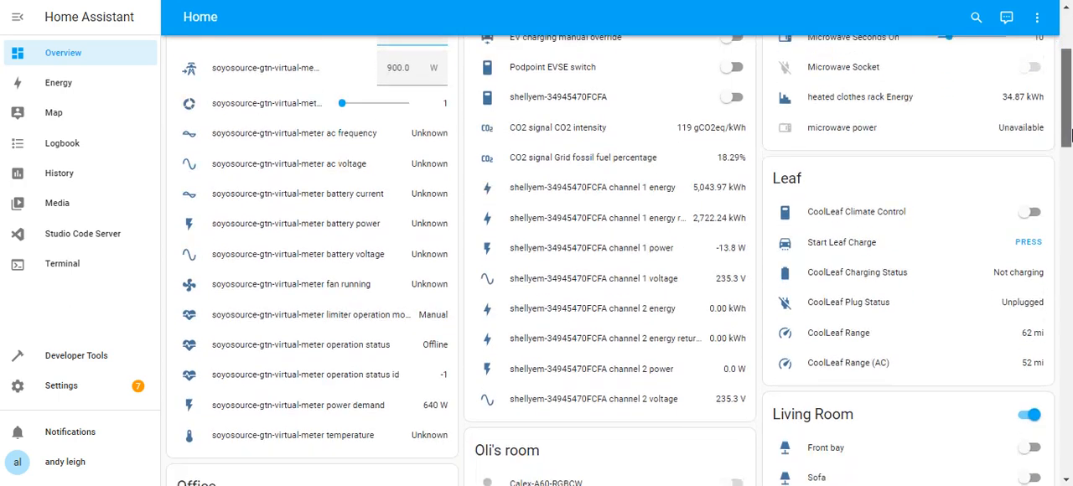
pyautogui.scroll(-3)
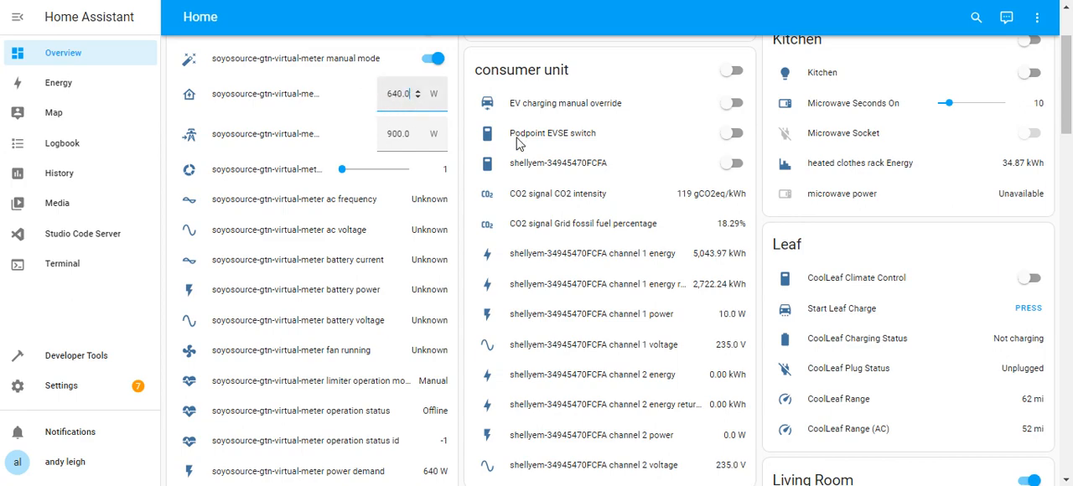
pyautogui.moveTo(625, 318)
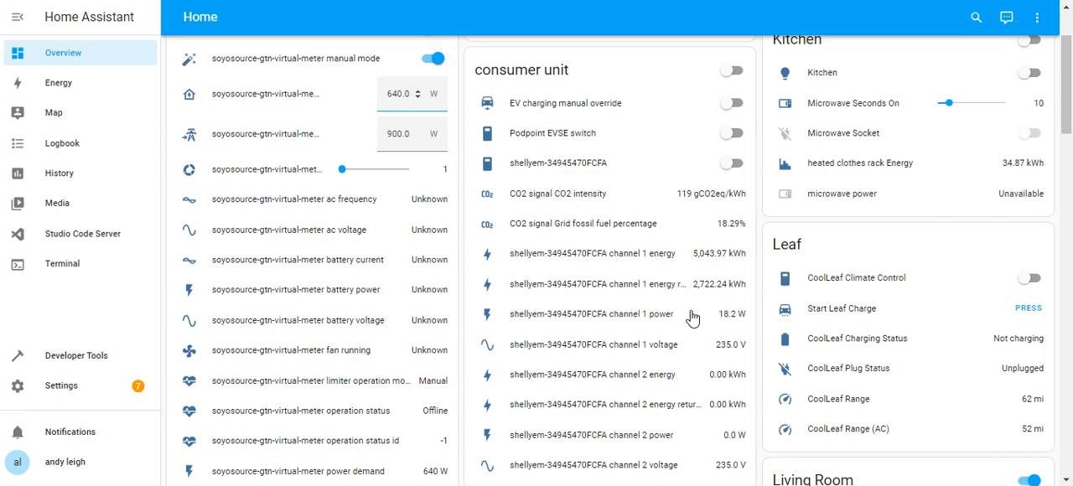
pyautogui.moveTo(582, 319)
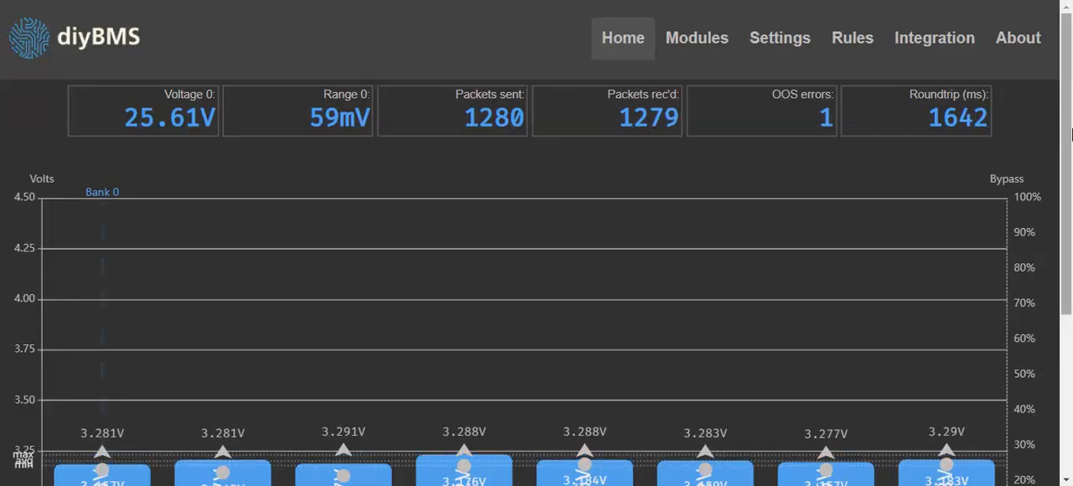
pyautogui.scroll(-3)
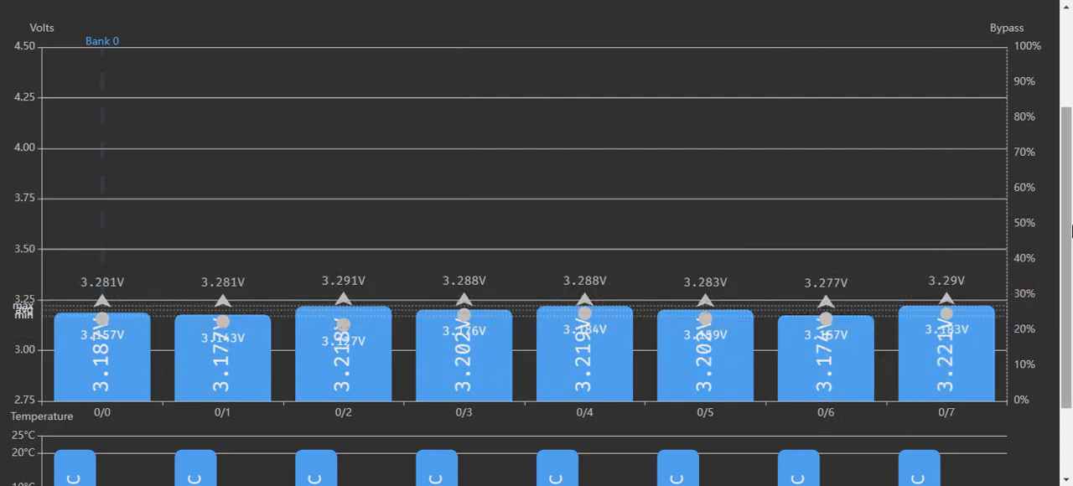
pyautogui.scroll(3)
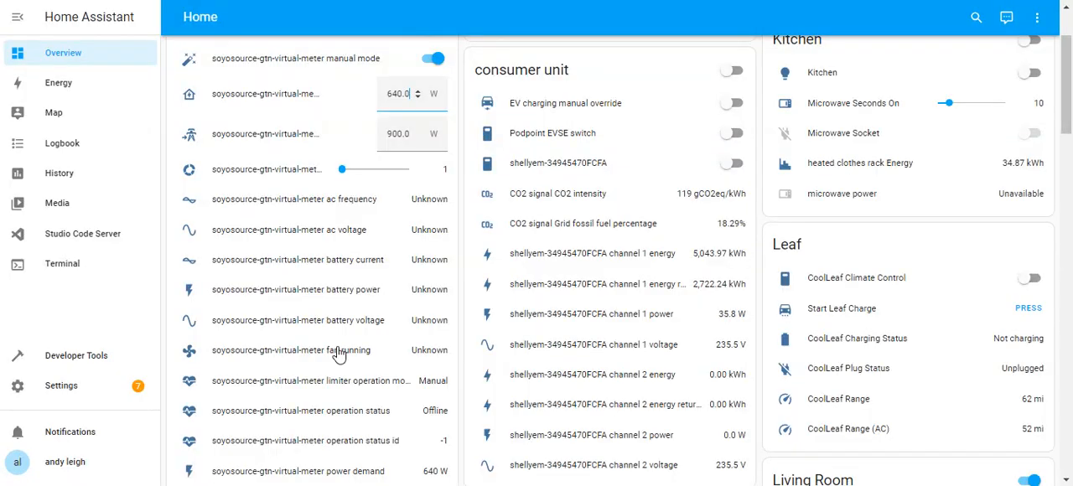
pyautogui.moveTo(338, 350)
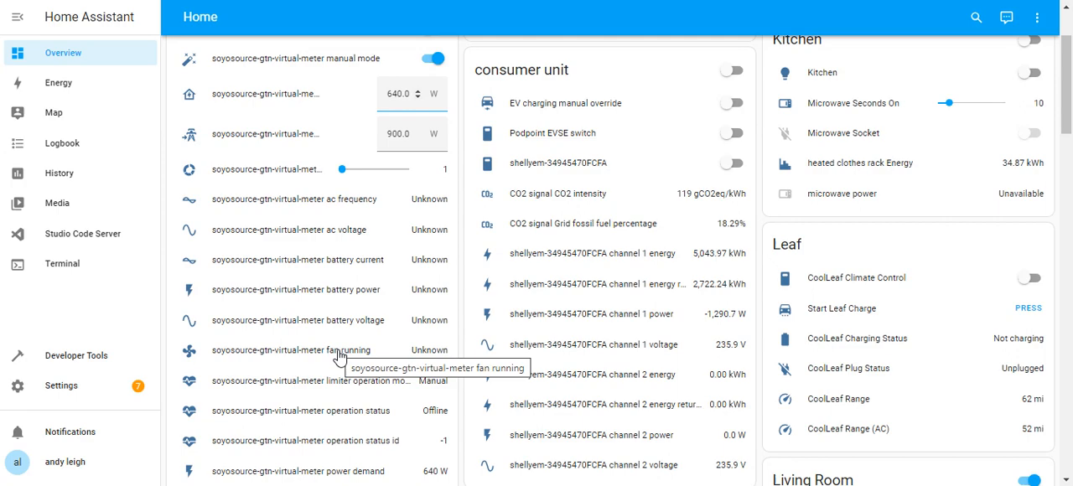
pyautogui.scroll(3)
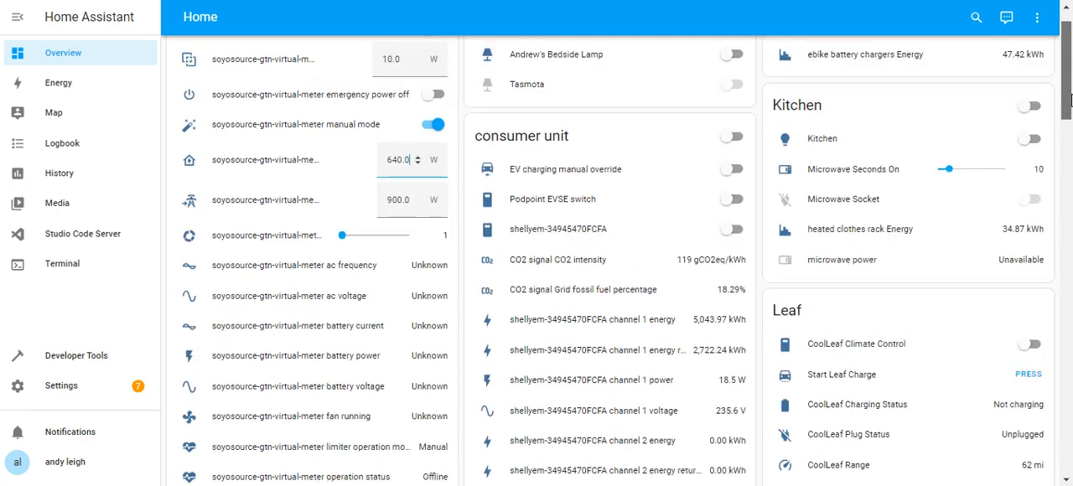
pyautogui.scroll(3)
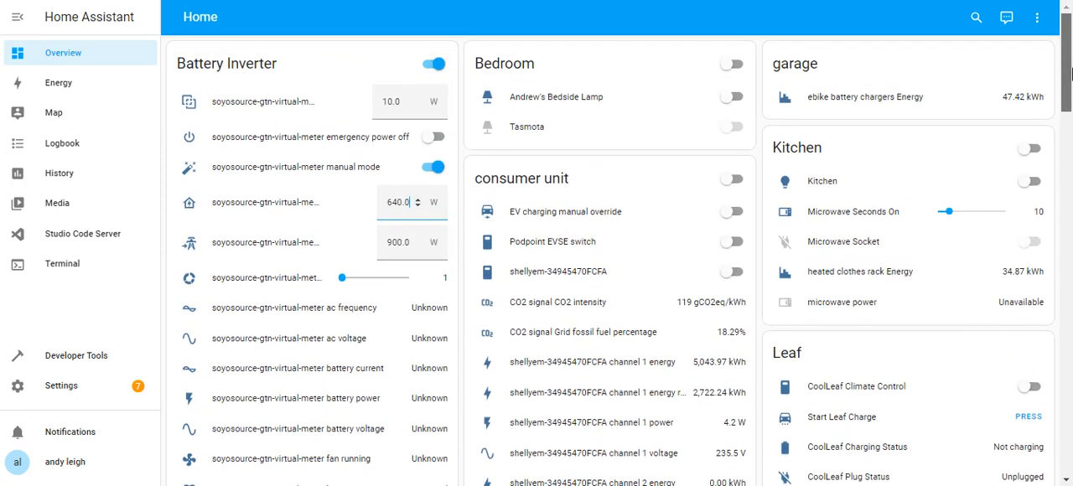
pyautogui.scroll(-3)
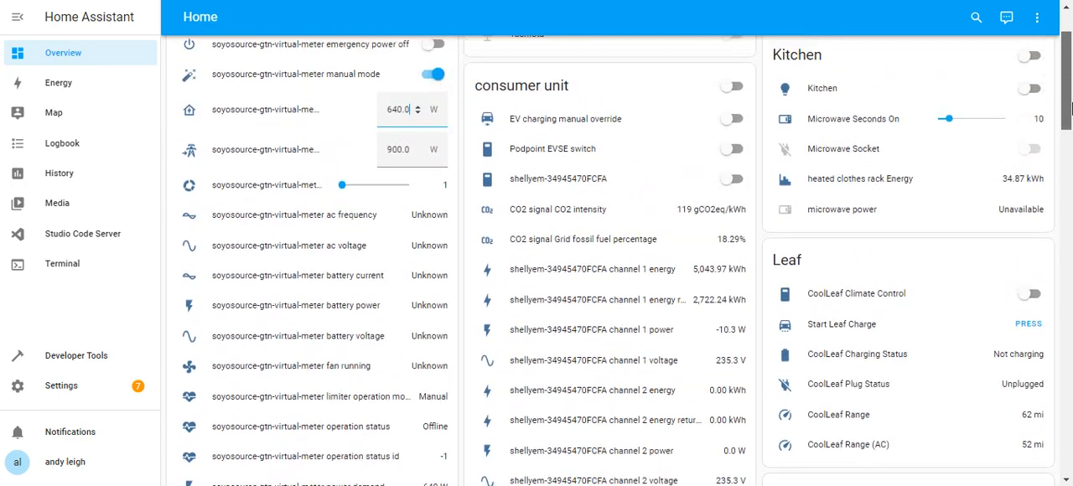
pyautogui.scroll(3)
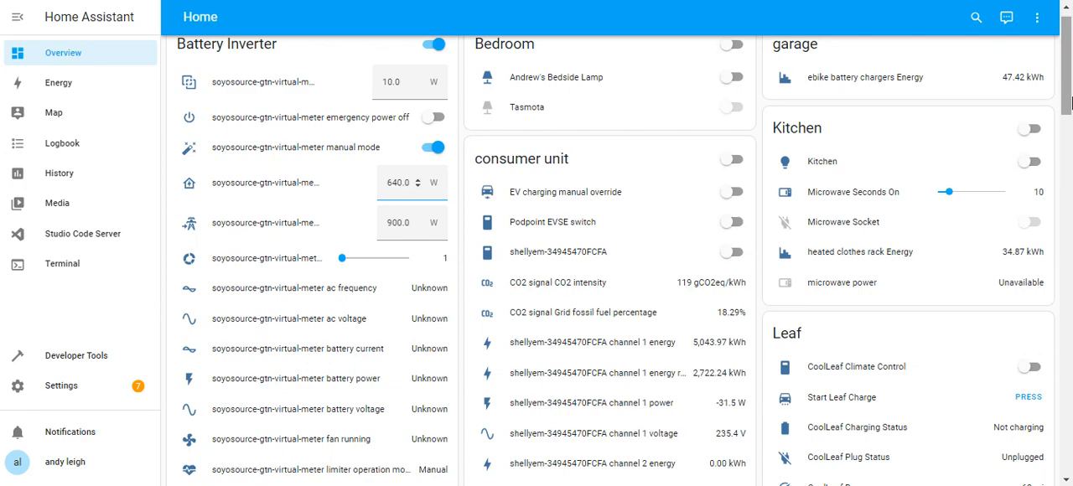
pyautogui.scroll(-3)
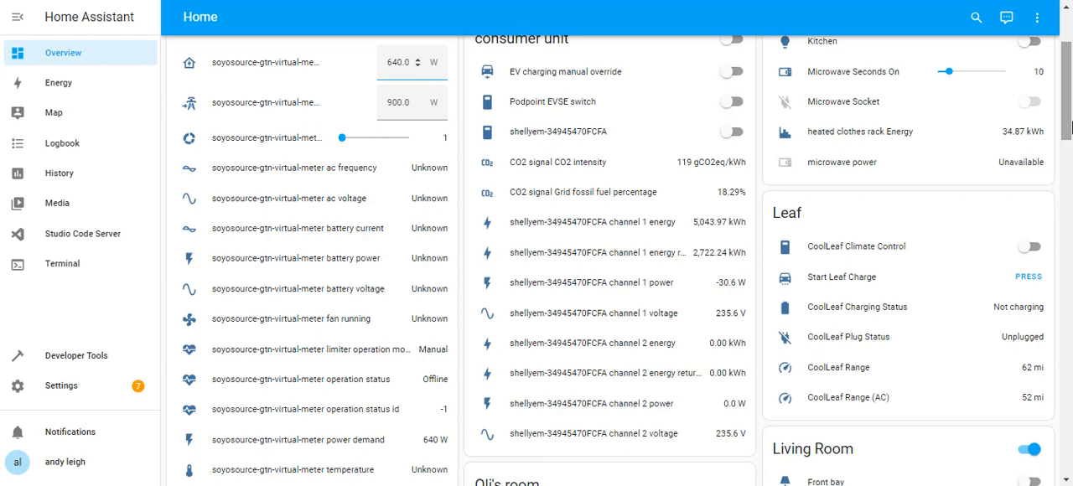
pyautogui.scroll(3)
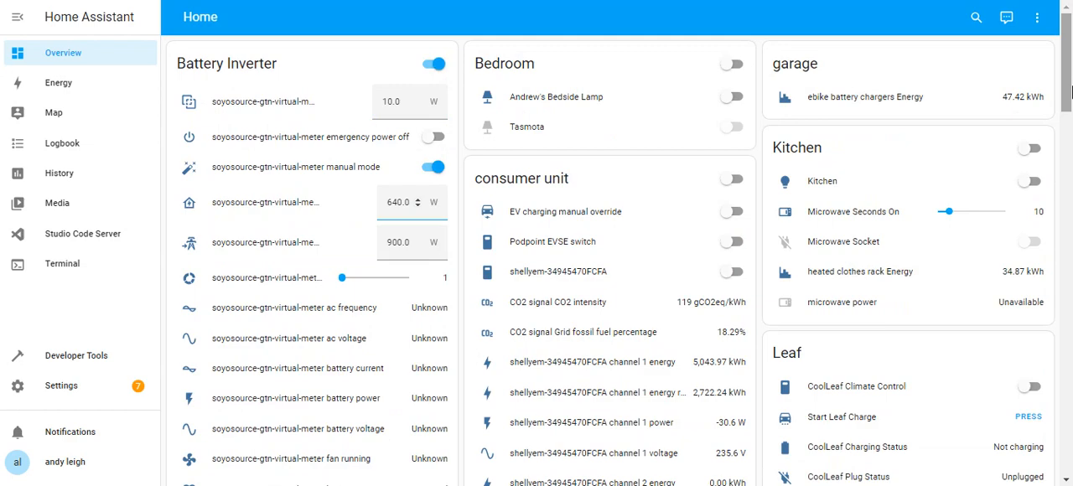
# Change the Battery Inverter card's manual power demand field to 0 W.
pyautogui.click(401, 203)
pyautogui.write('0')
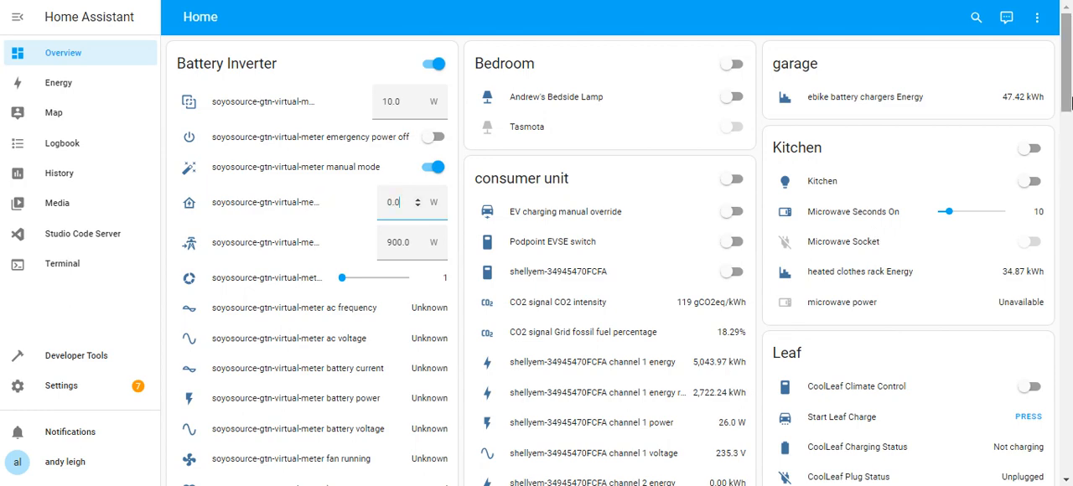
pyautogui.scroll(-3)
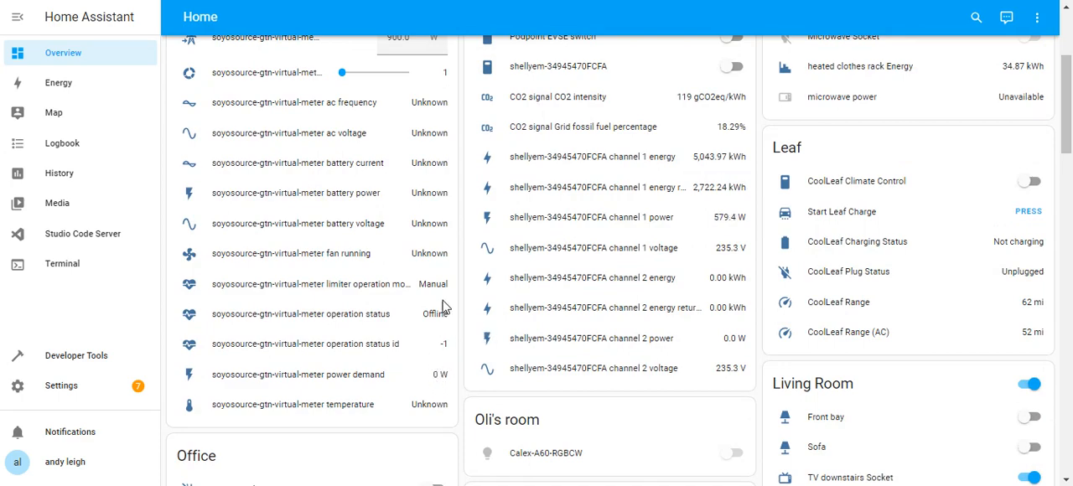
pyautogui.moveTo(438, 170)
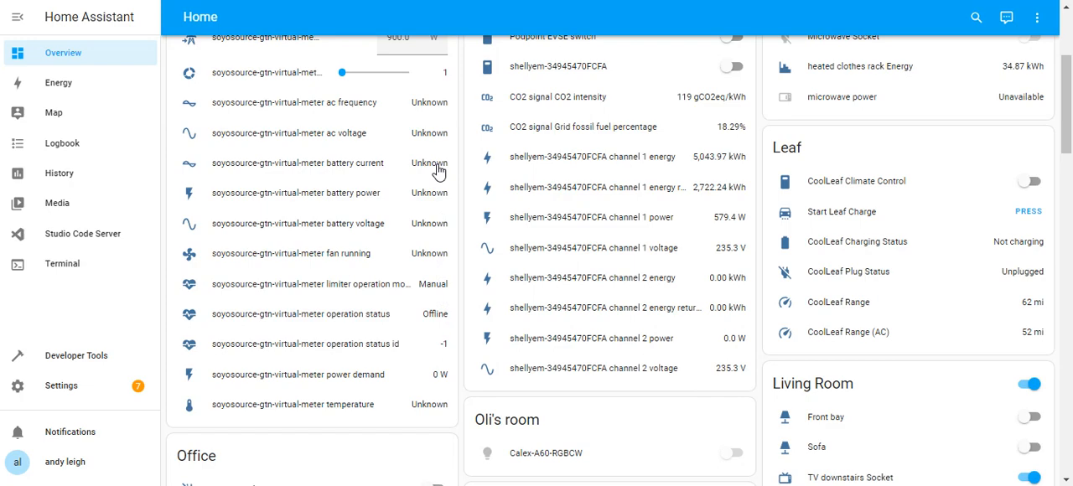
pyautogui.moveTo(459, 122)
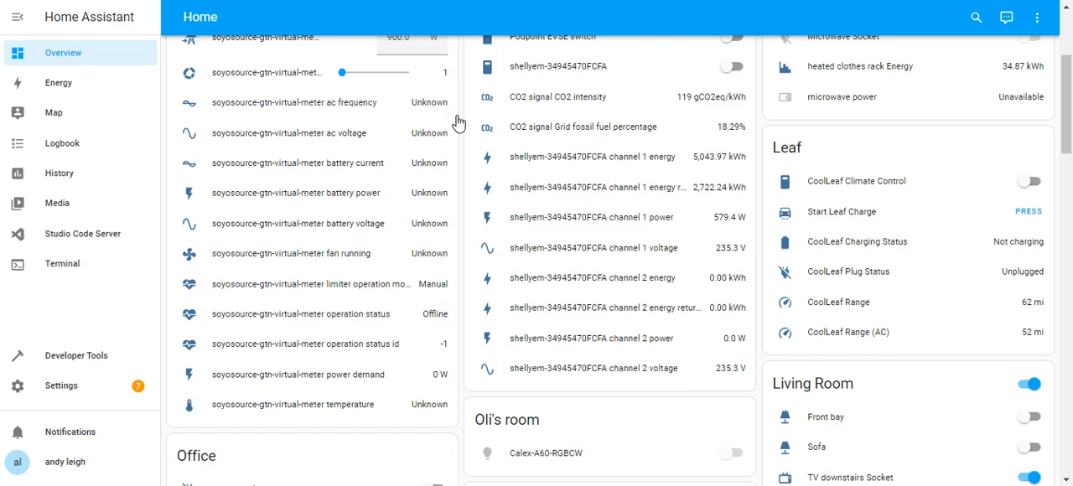
pyautogui.moveTo(727, 244)
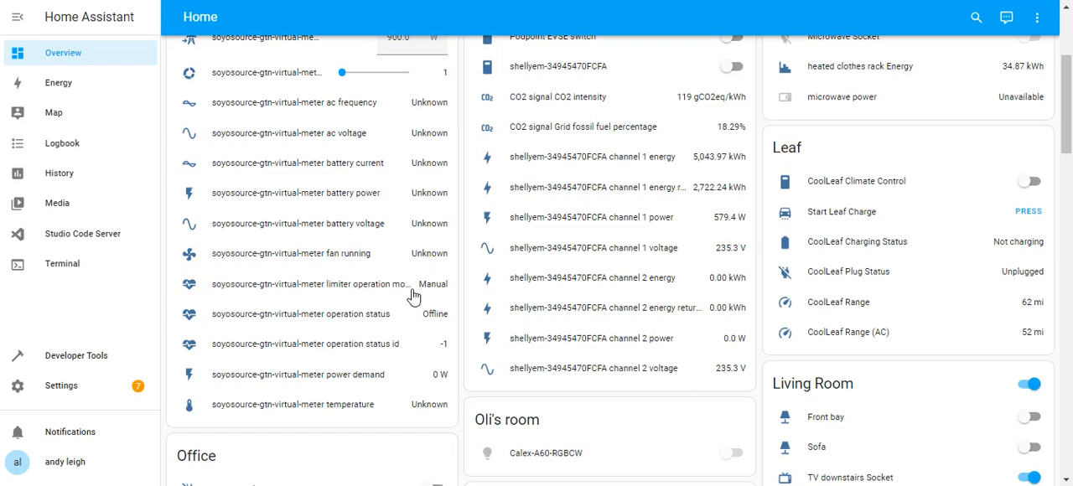
pyautogui.moveTo(411, 293)
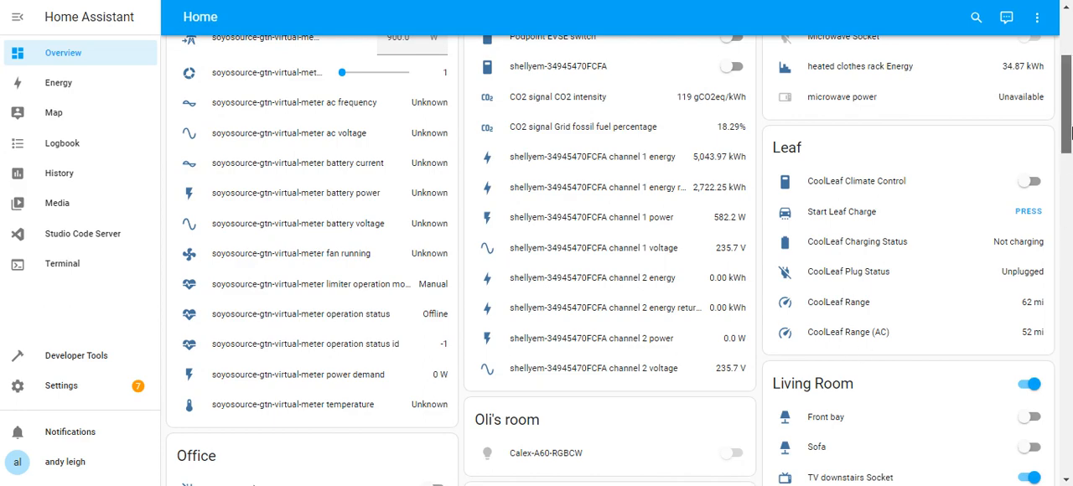
pyautogui.scroll(3)
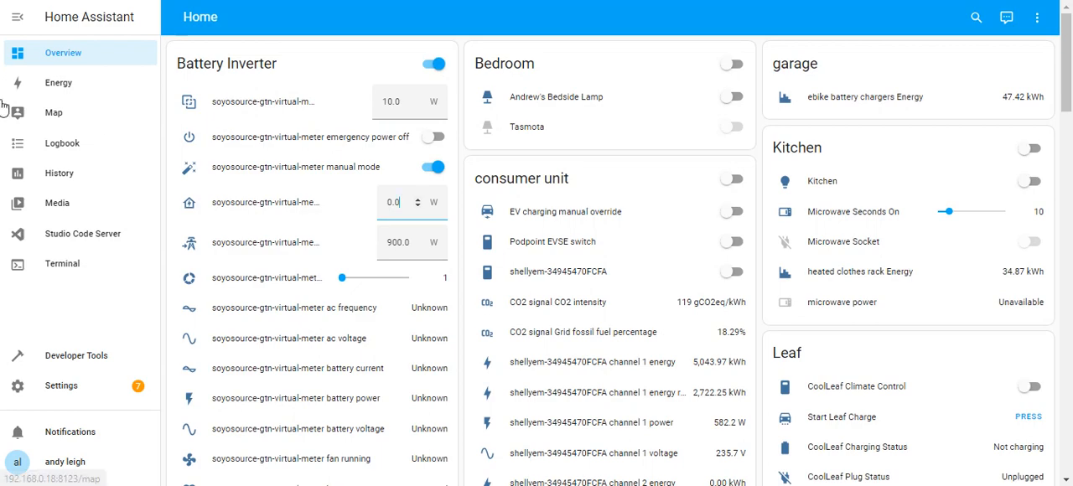
# Browse the Energy dashboard charts and sources for 2 August 2023.
pyautogui.click(59, 82)
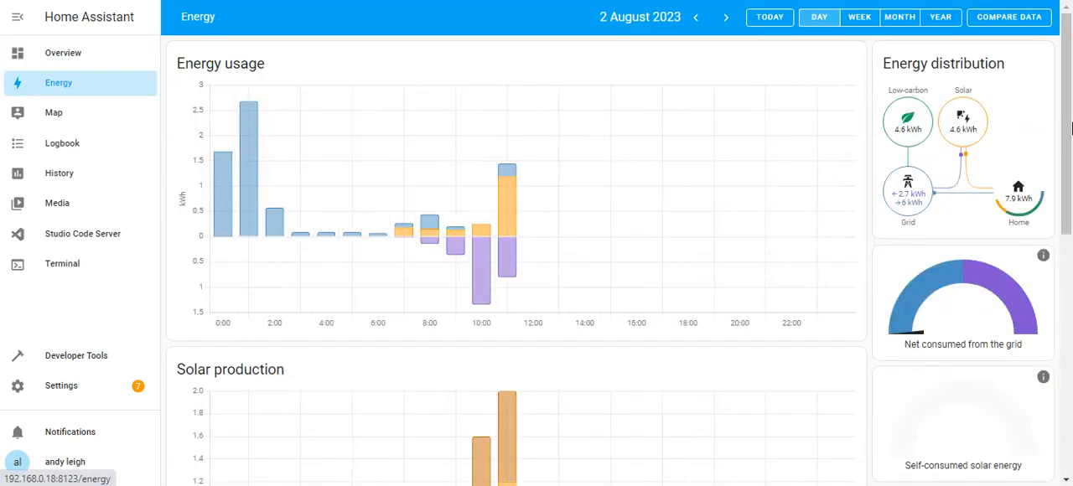
pyautogui.scroll(-3)
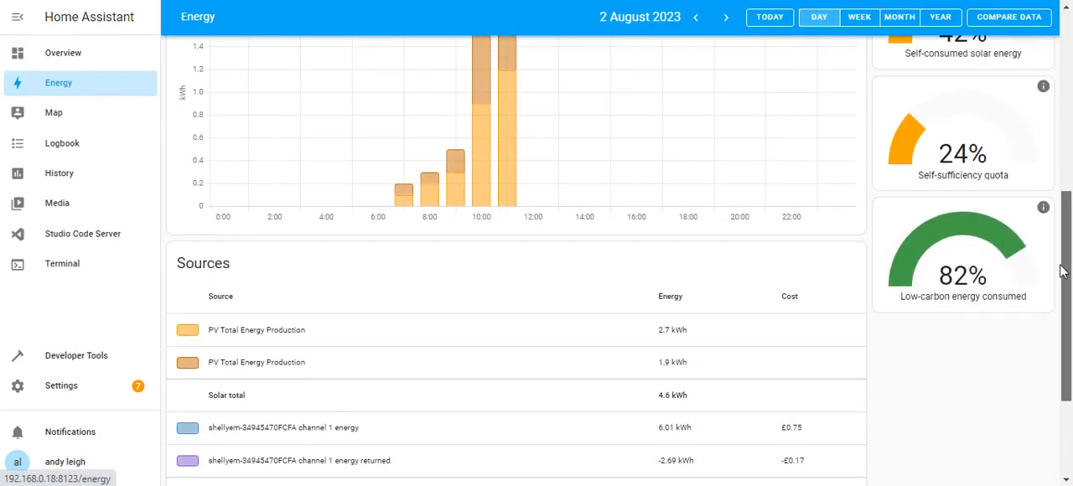
pyautogui.scroll(-3)
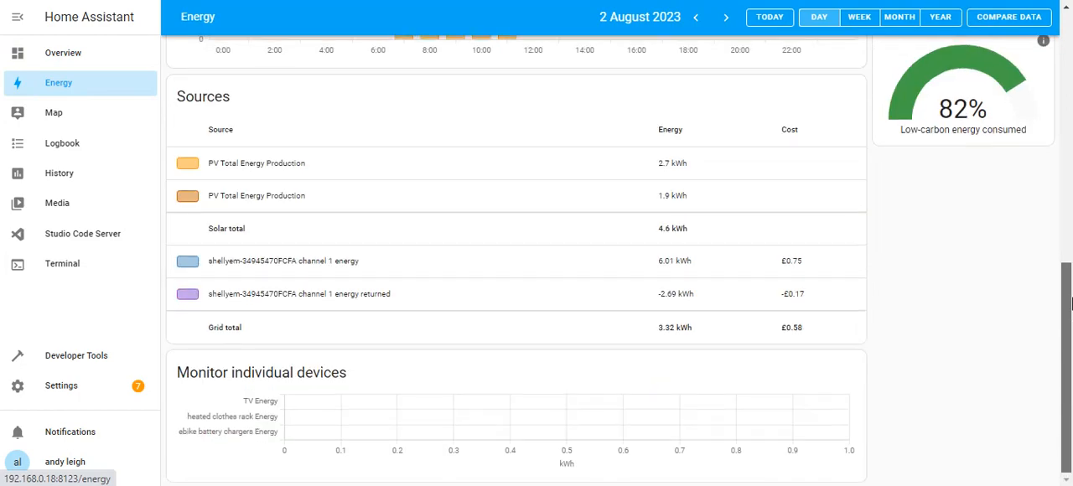
pyautogui.scroll(3)
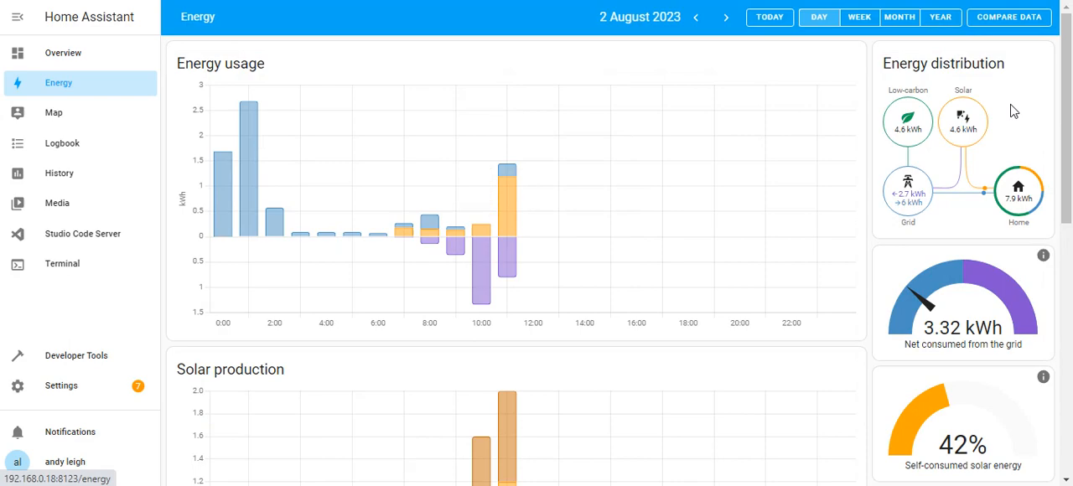
pyautogui.moveTo(1032, 140)
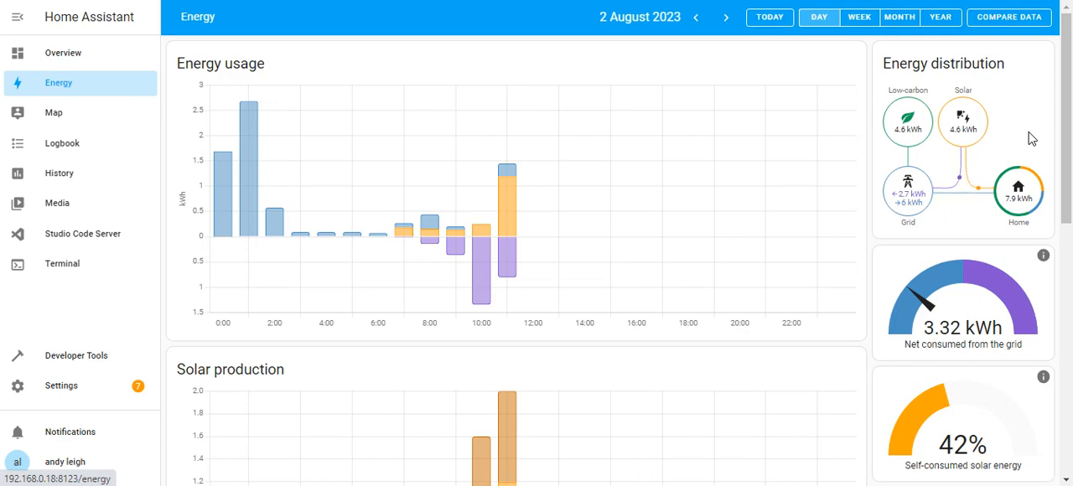
pyautogui.moveTo(762, 52)
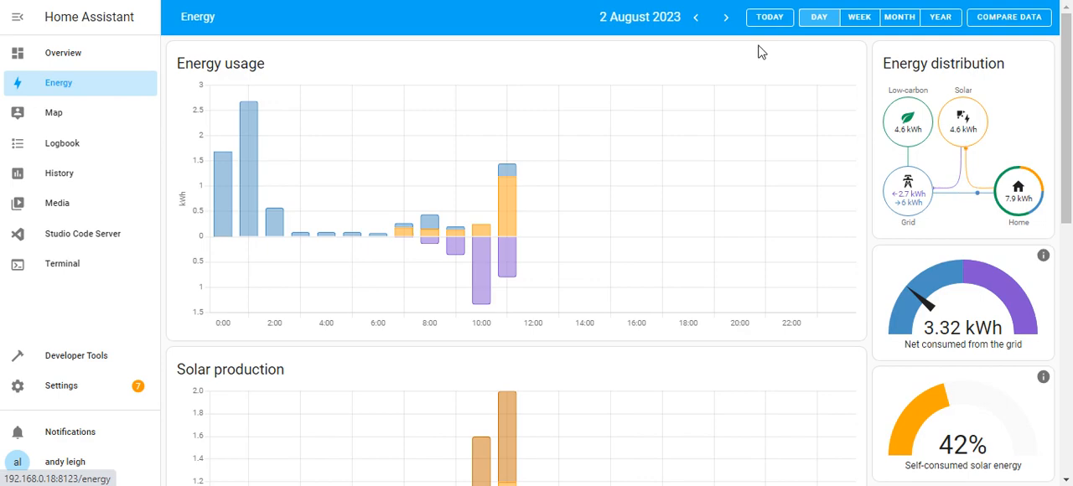